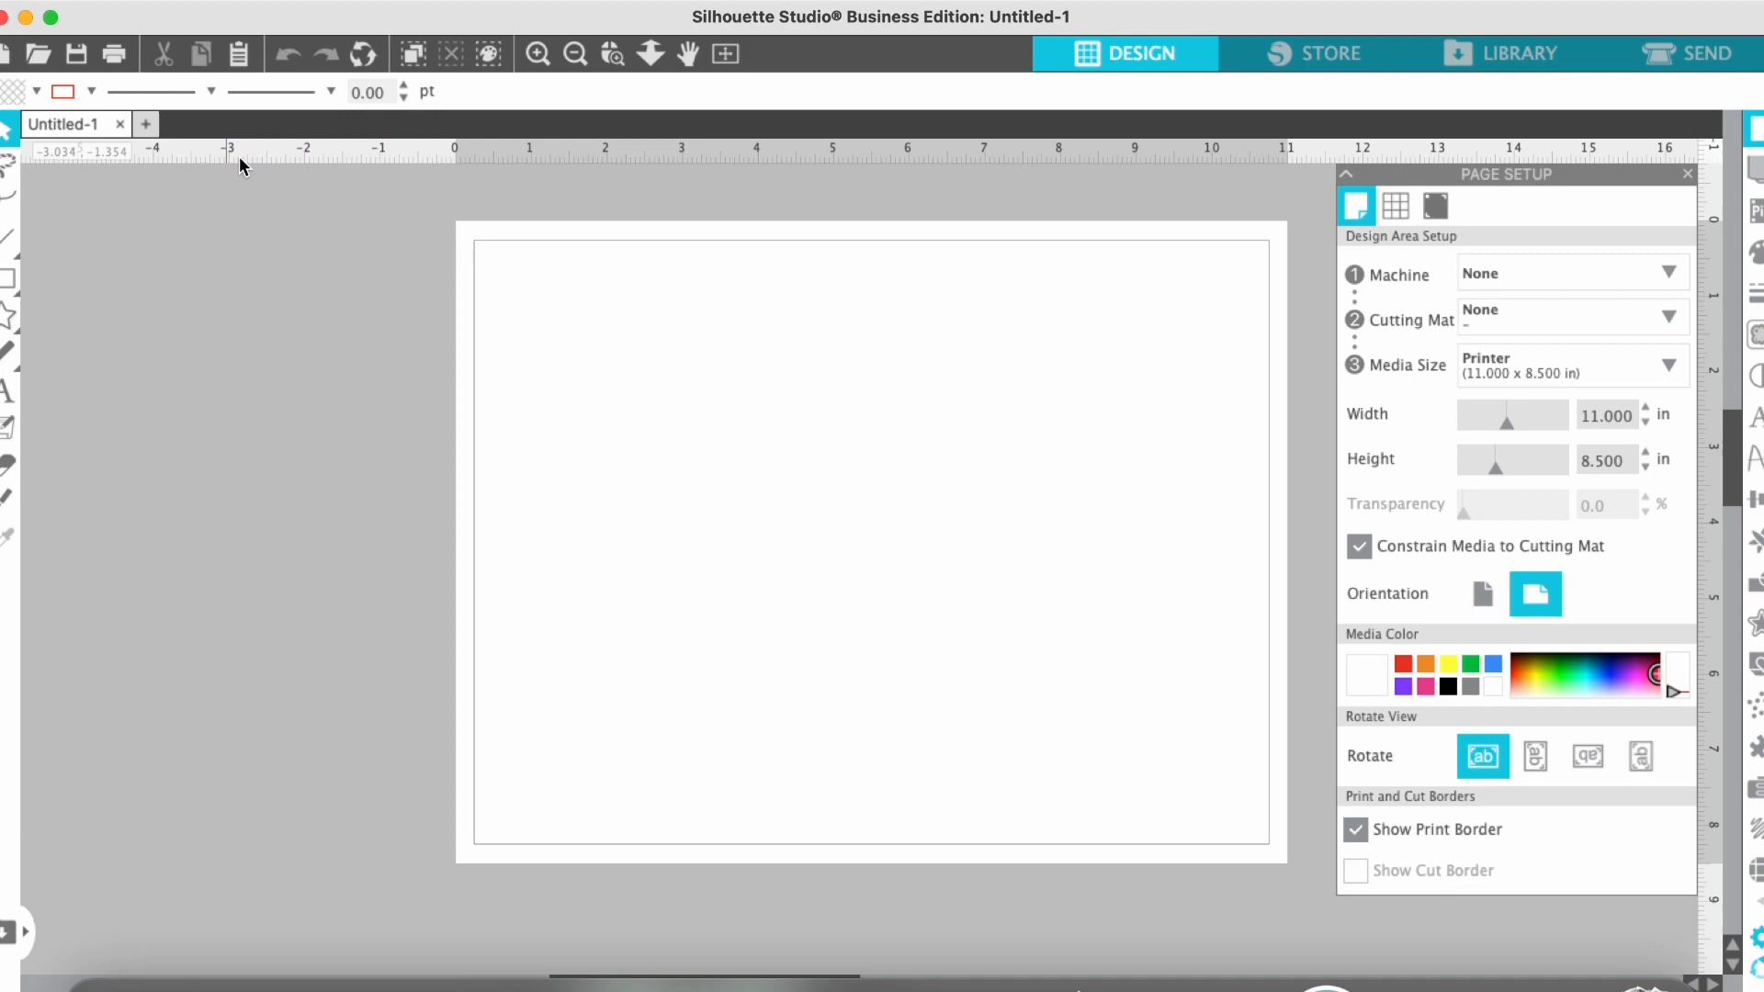
- Import the Kylie's Savings pig pattern image onto the letter page
click(36, 53)
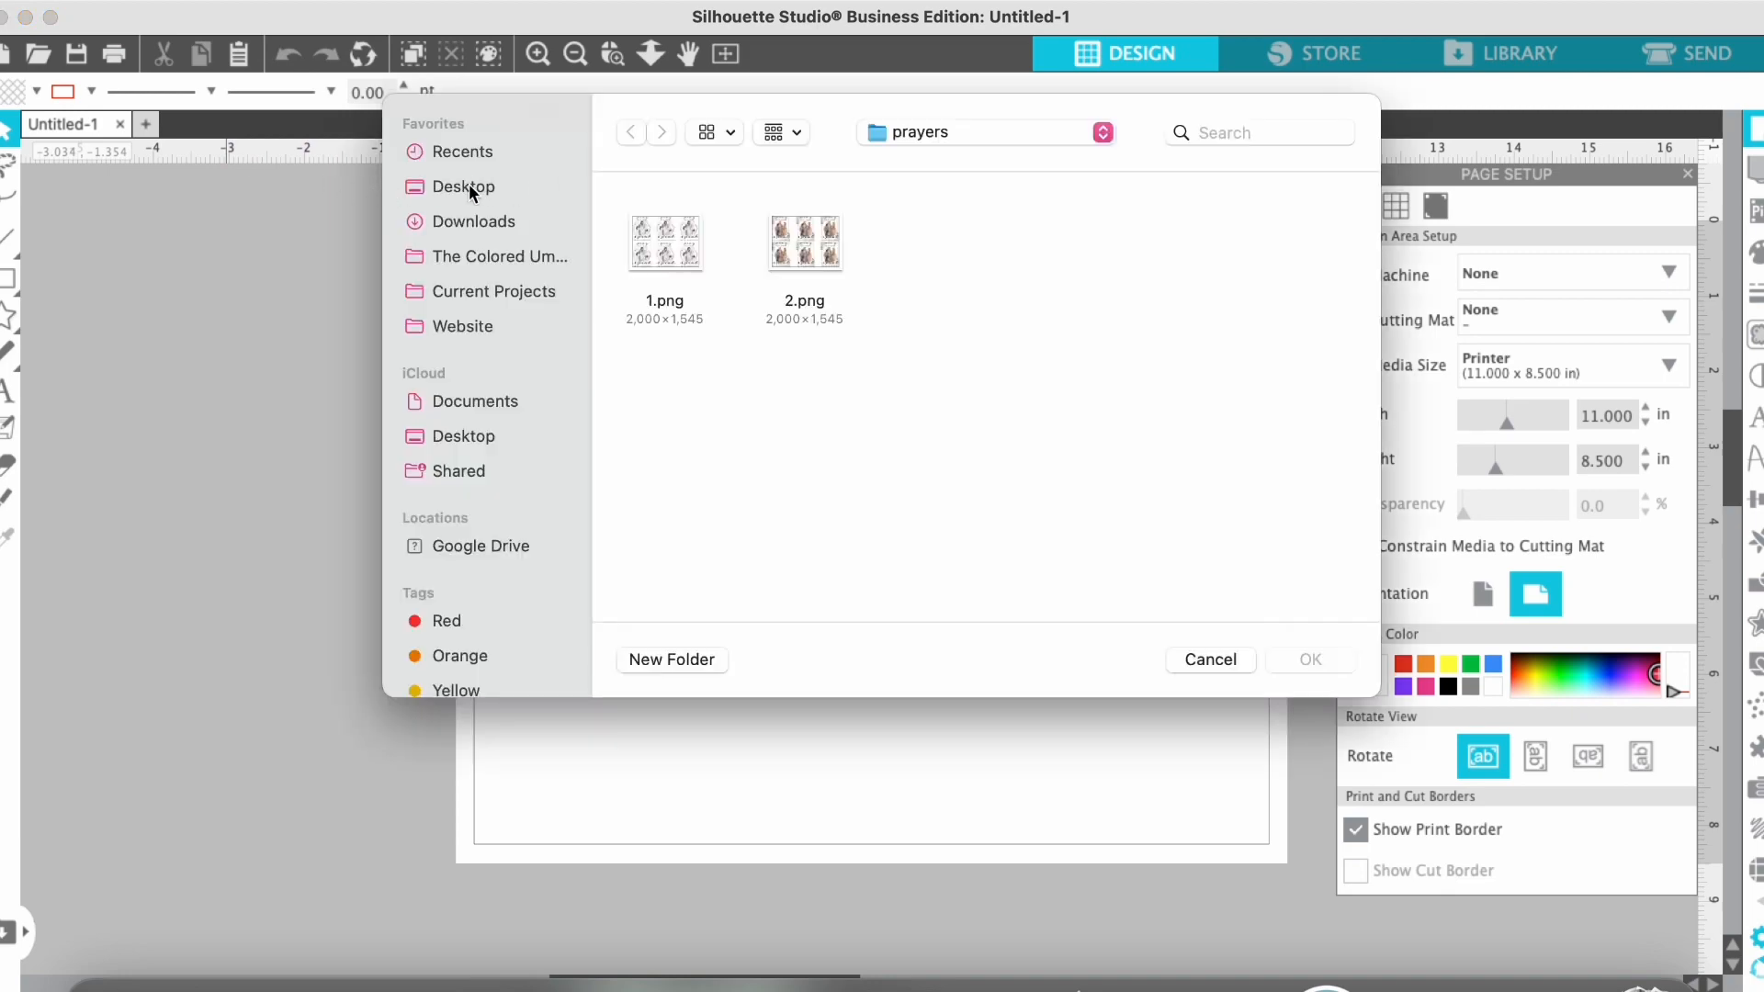
click(1209, 660)
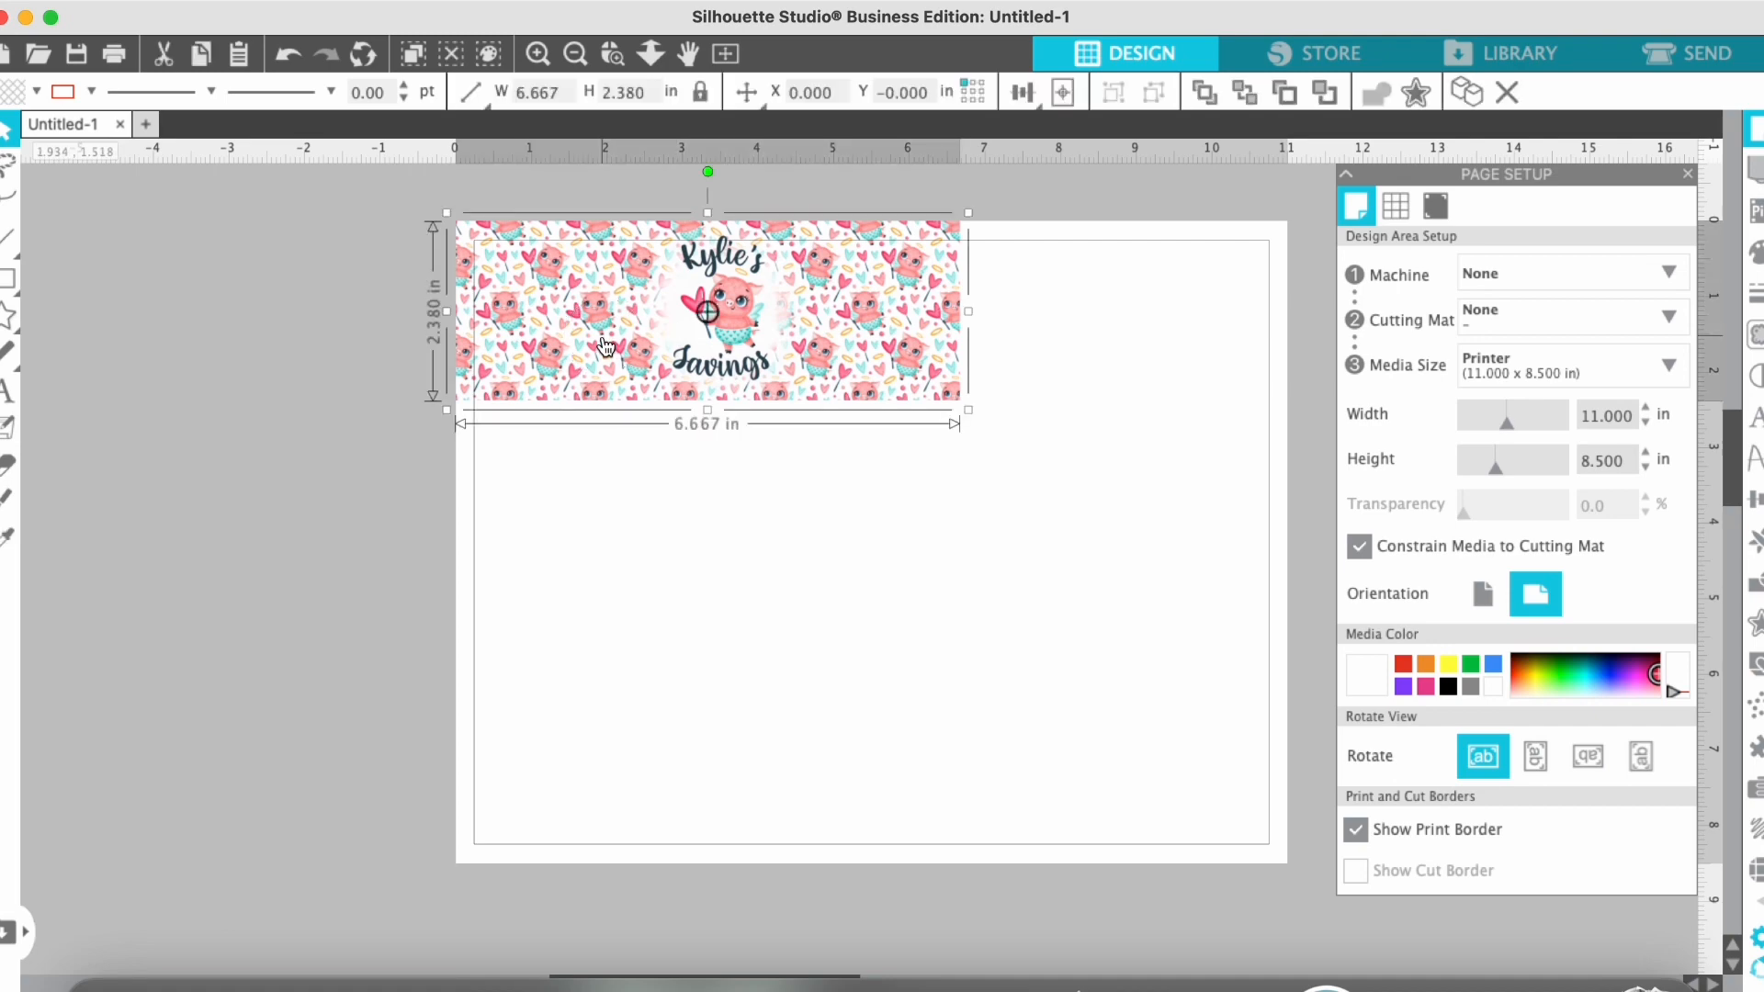
- Move the pig image onto the page and set its width to 10 in (height 3.57 in)
drag(707, 313, 826, 433)
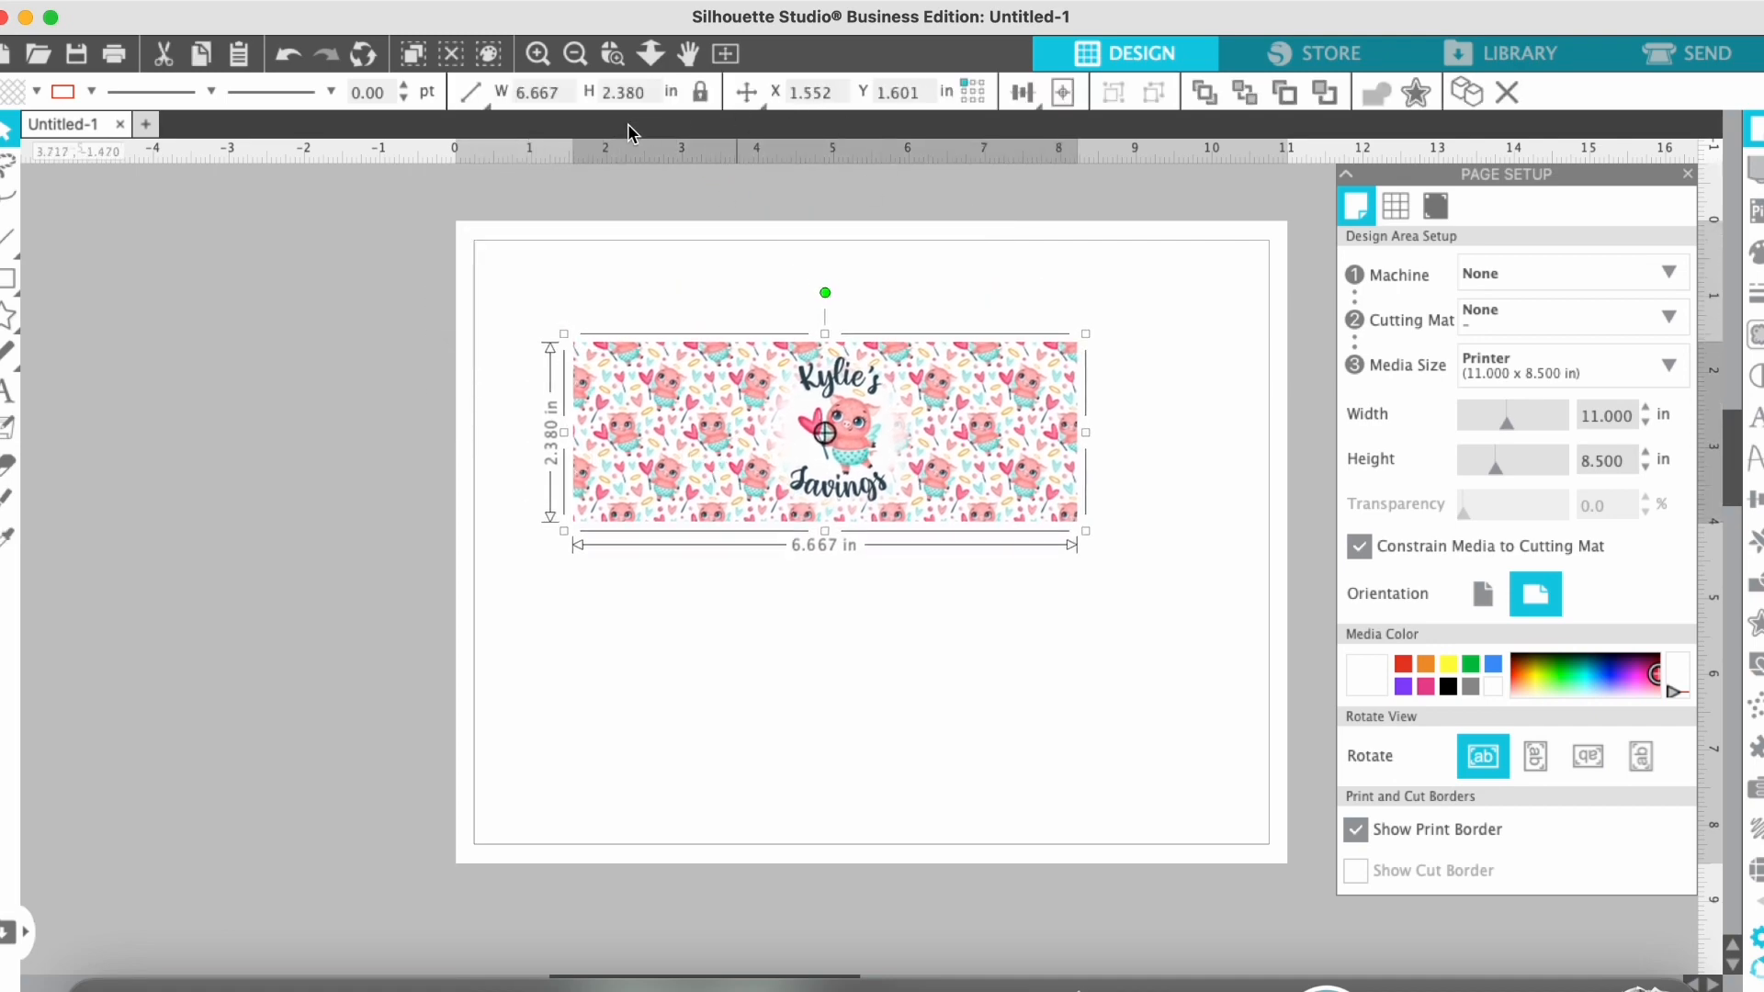
click(535, 92)
text(10.000)
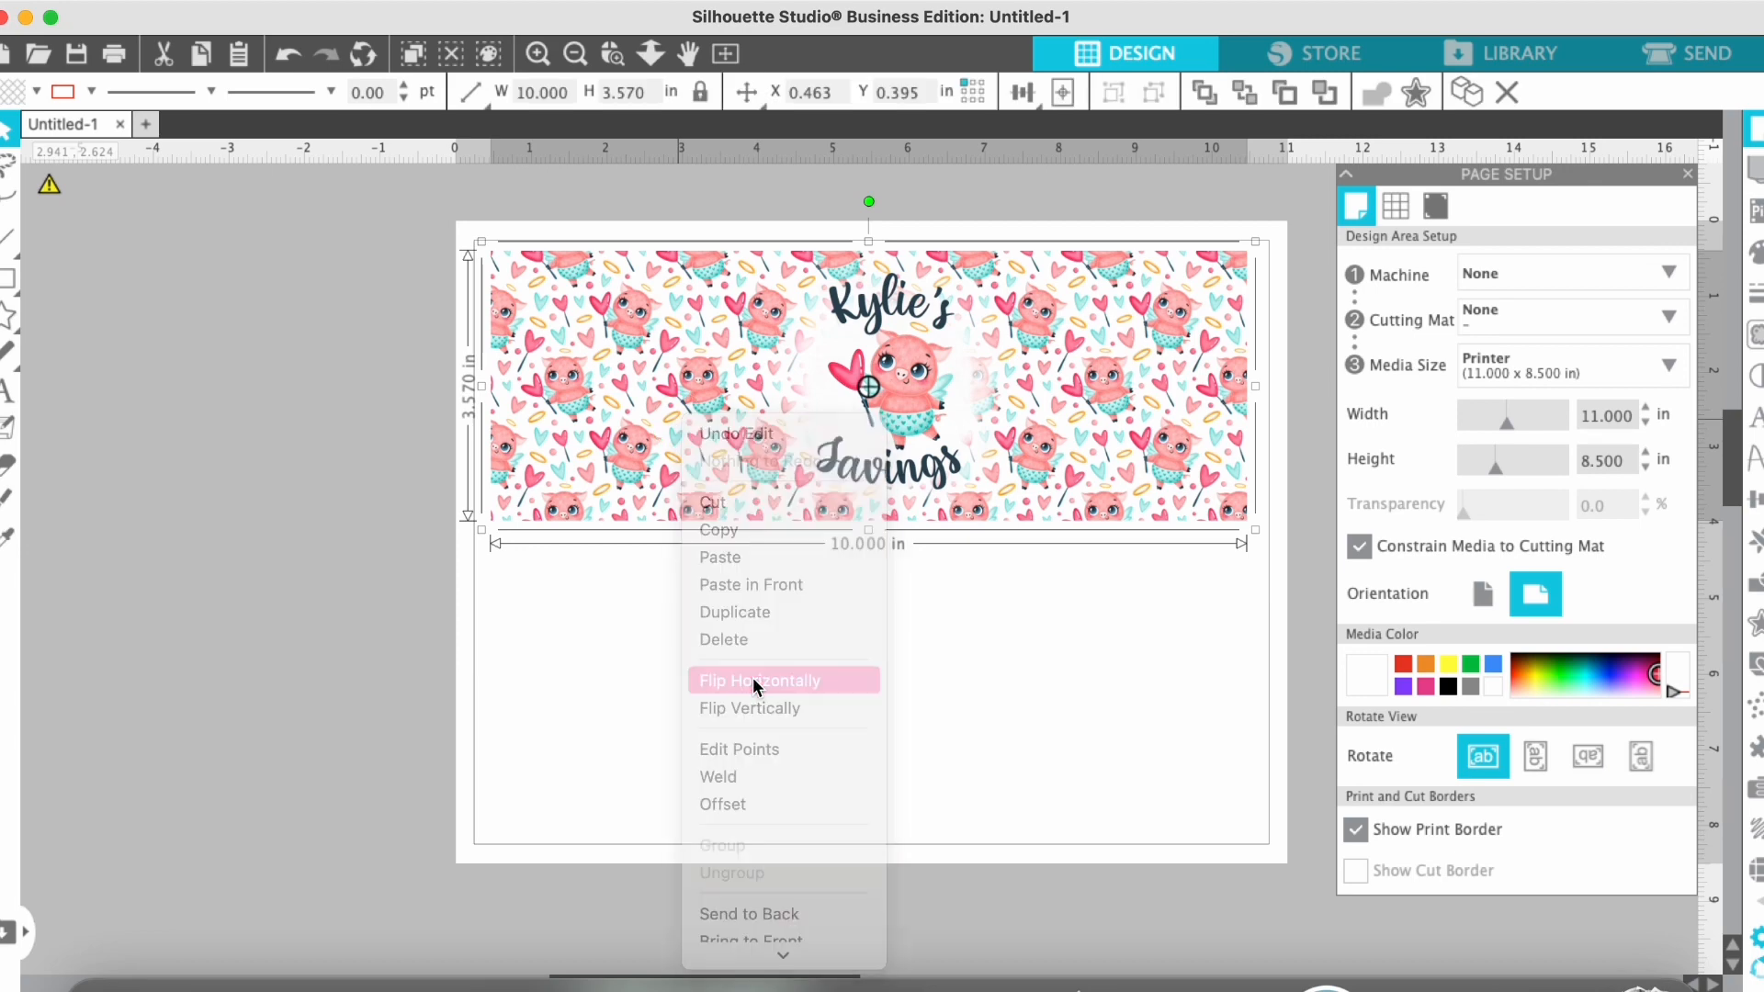
- Flip the pig pattern image horizontally so 'Kylie's Savings' reads backwards
click(760, 681)
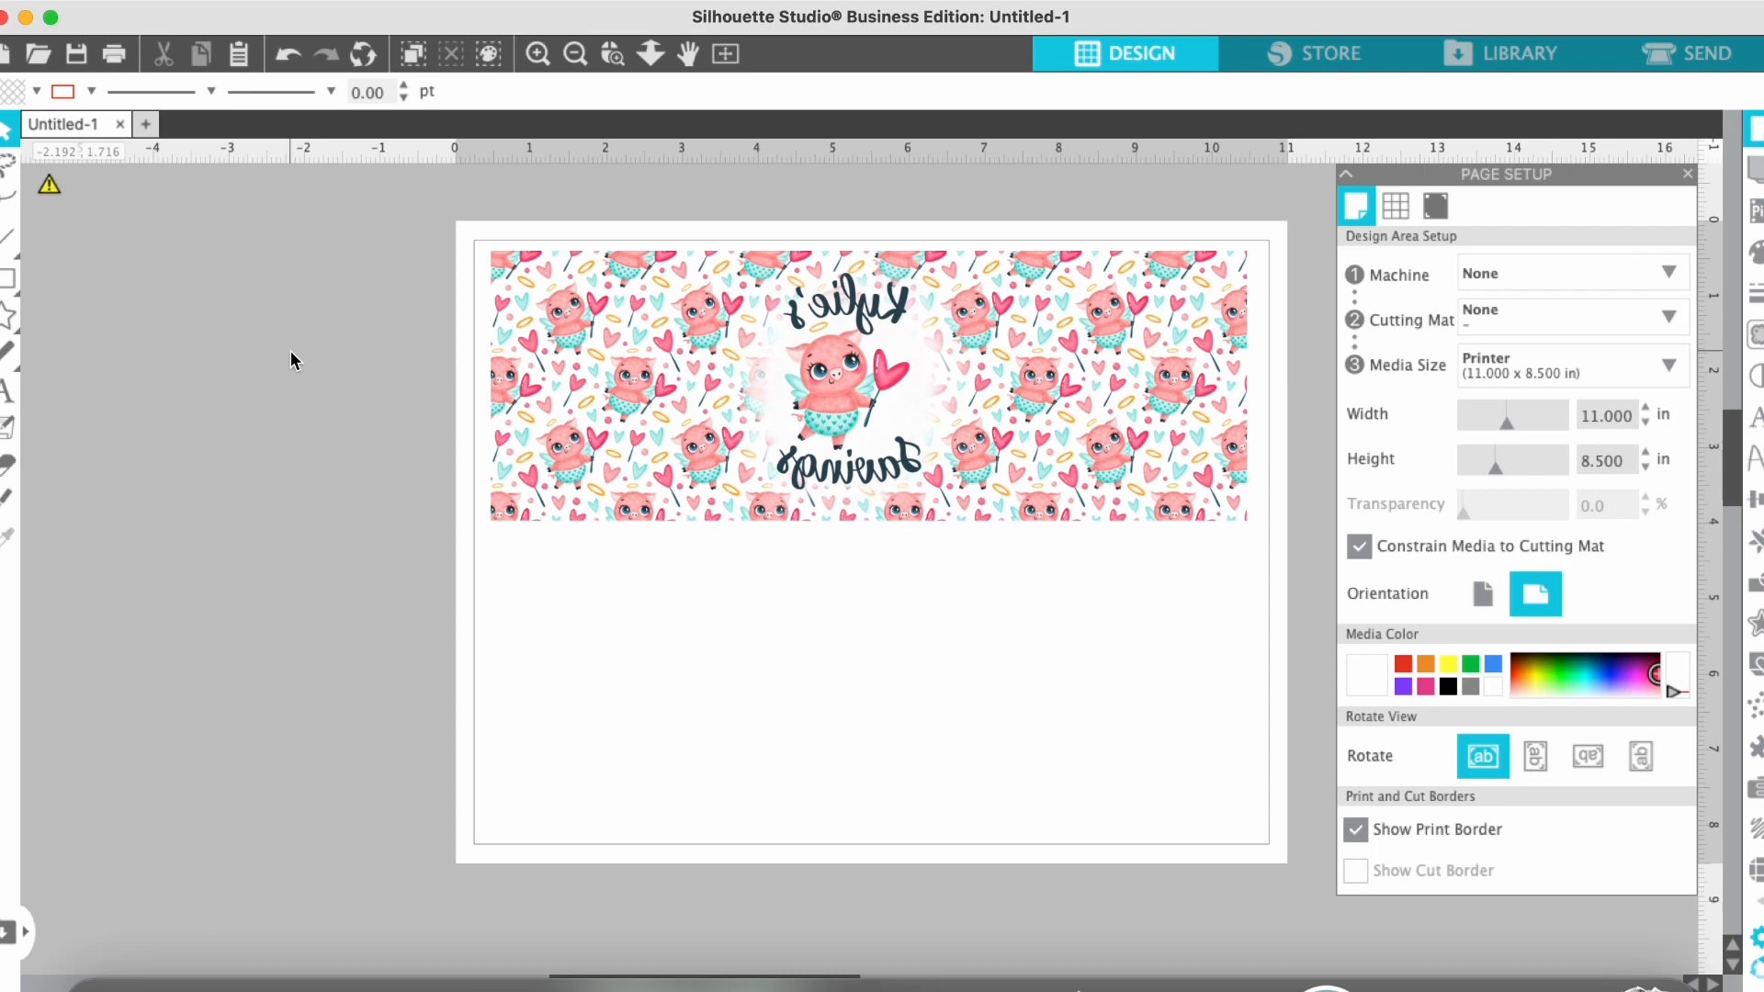
click(1570, 365)
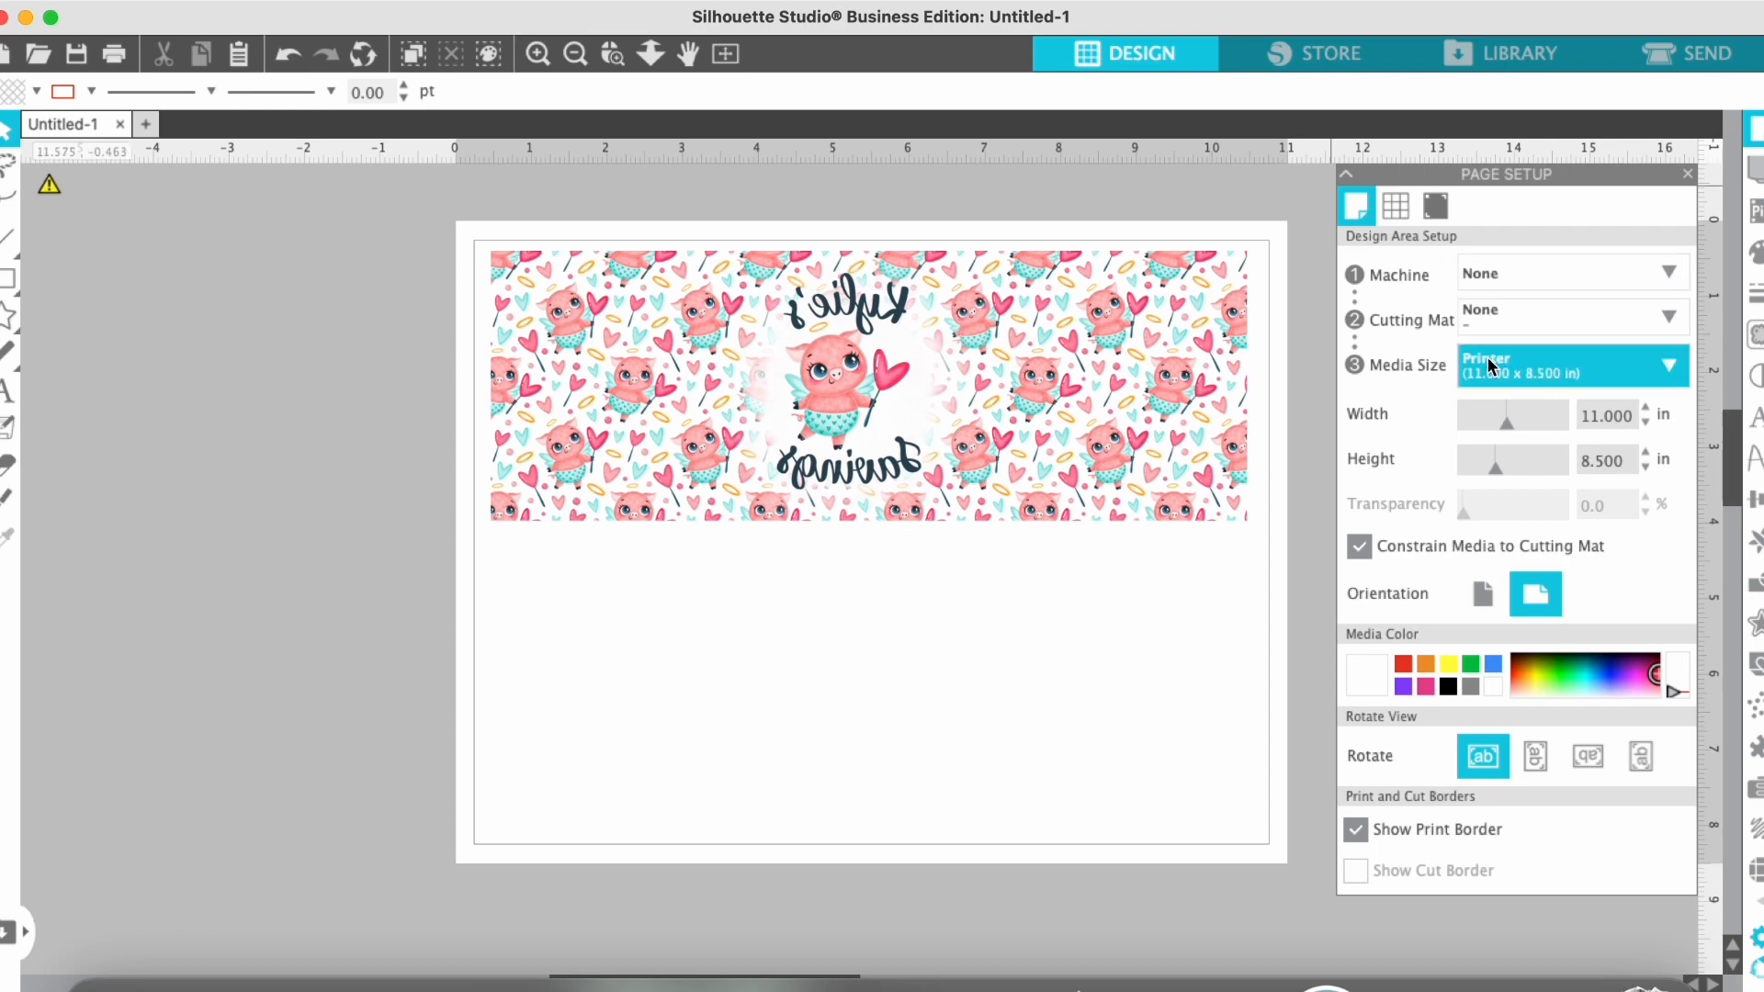
click(1572, 365)
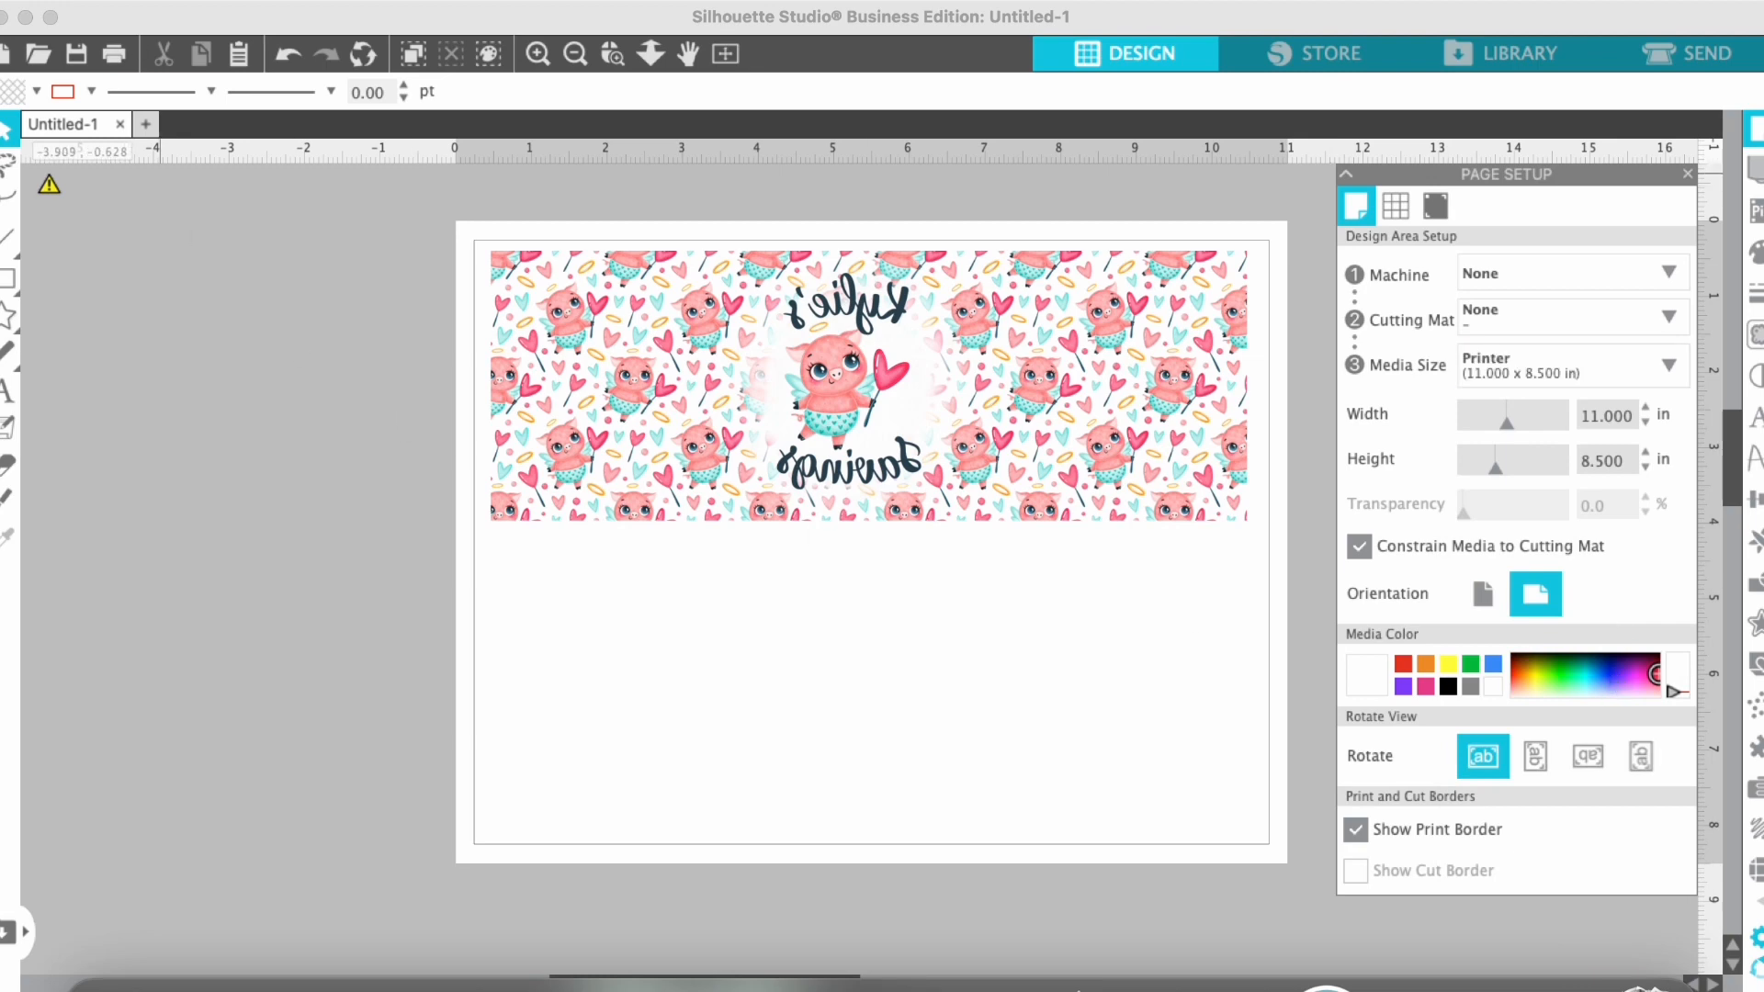
click(22, 16)
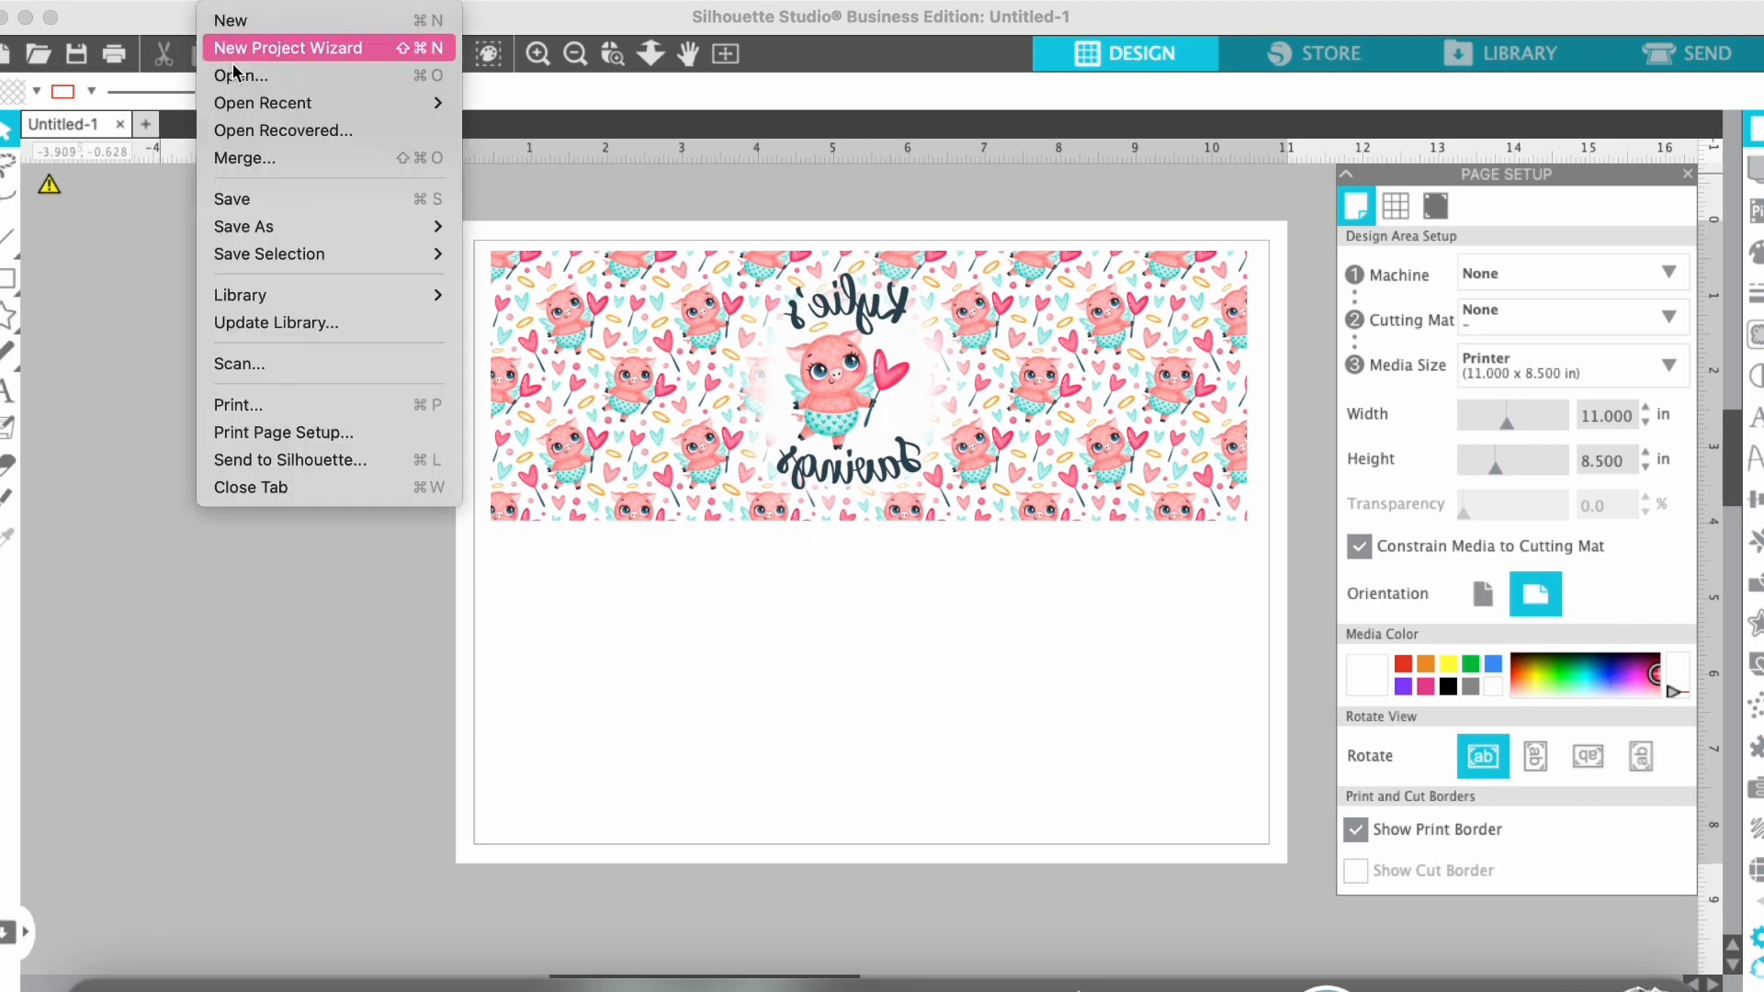
- Set Print Page Setup to EPSON ET-15000 Series 2, US Letter landscape
click(259, 440)
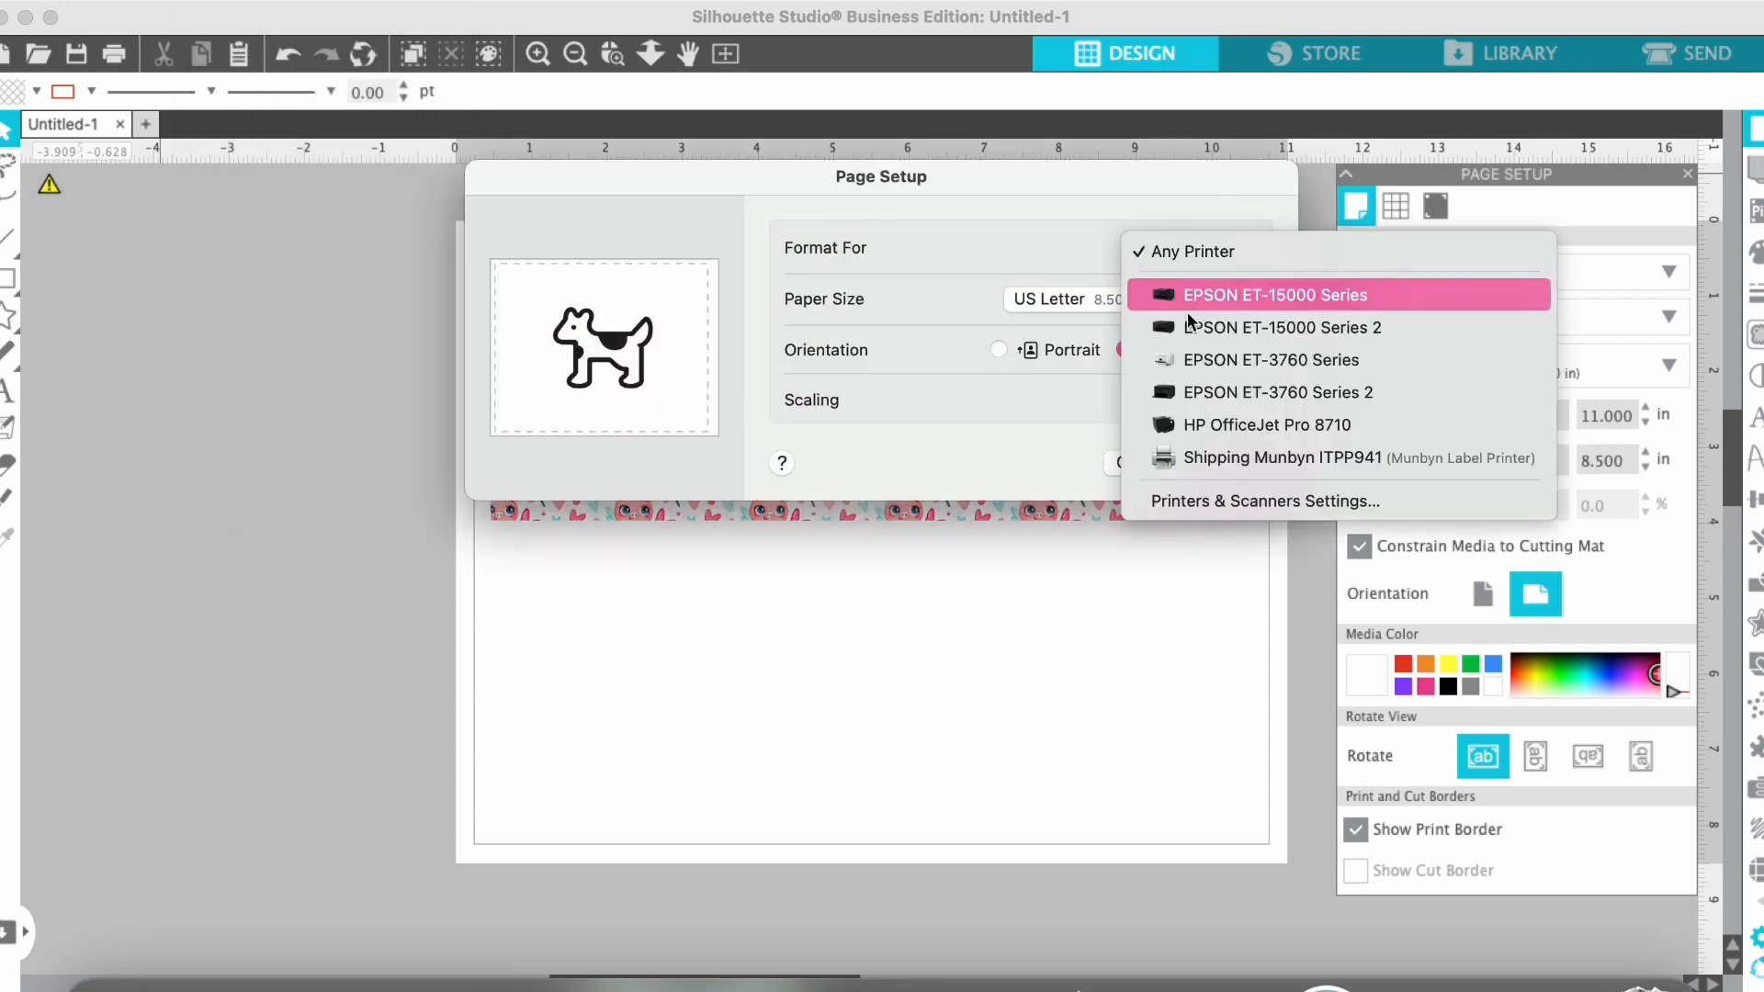
click(1283, 327)
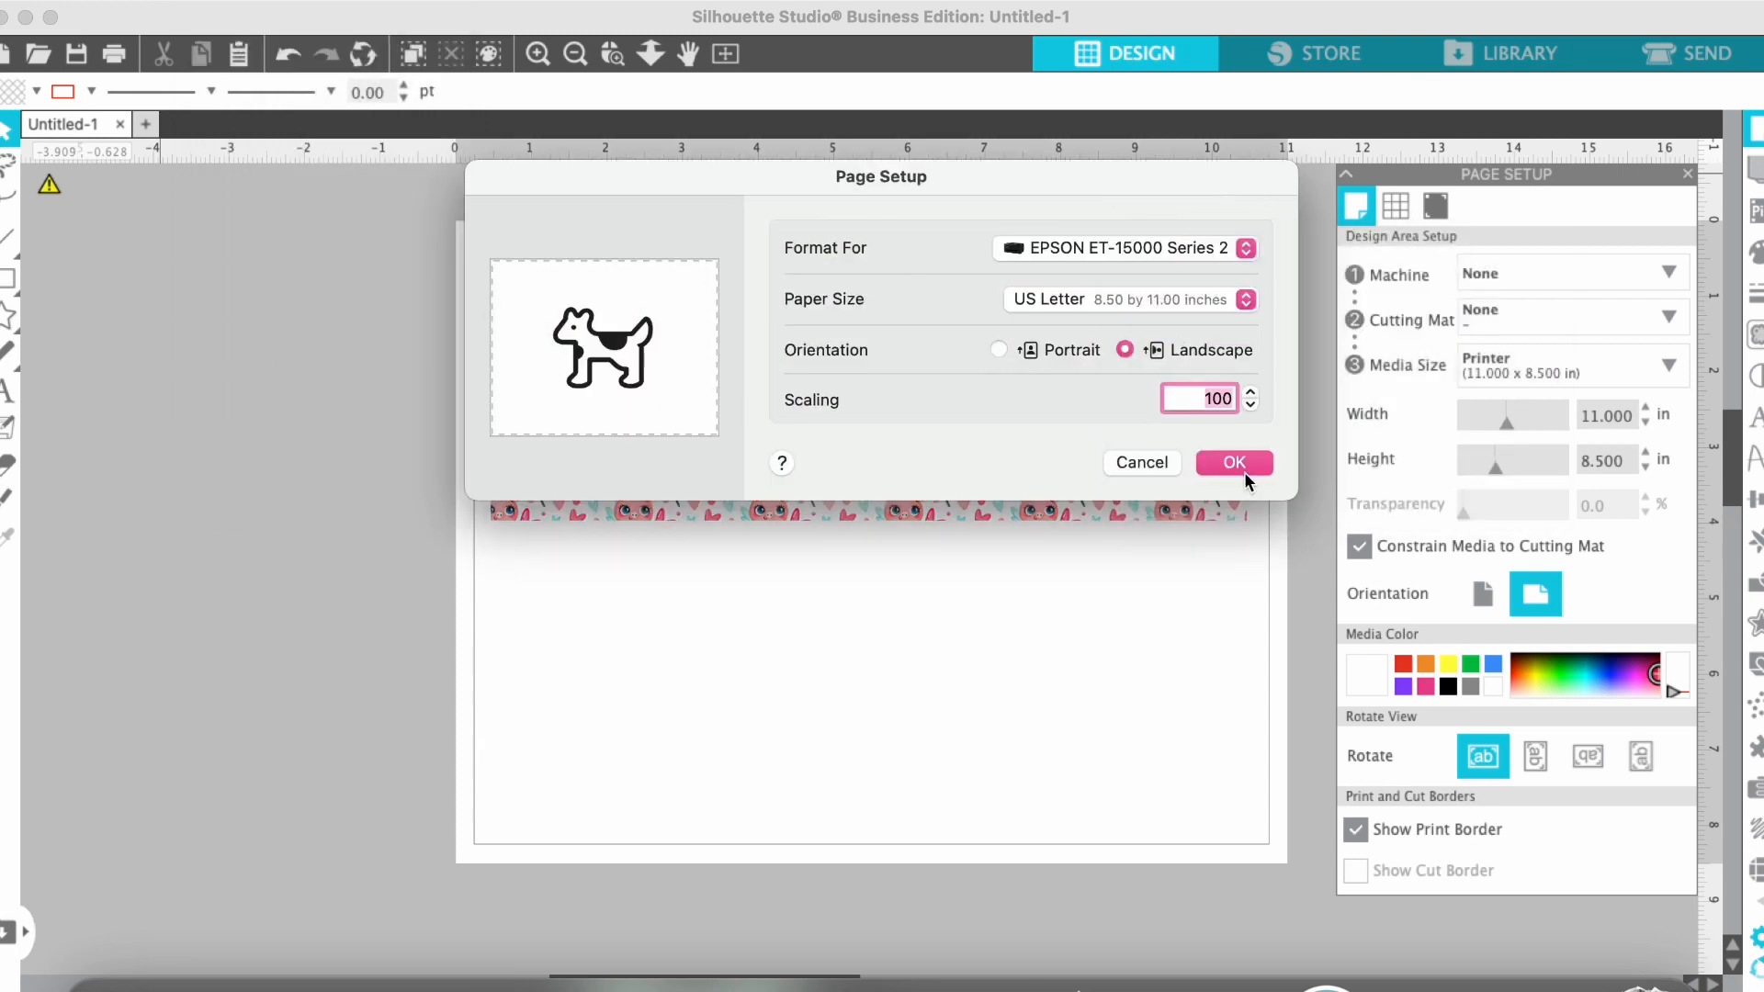
click(1125, 300)
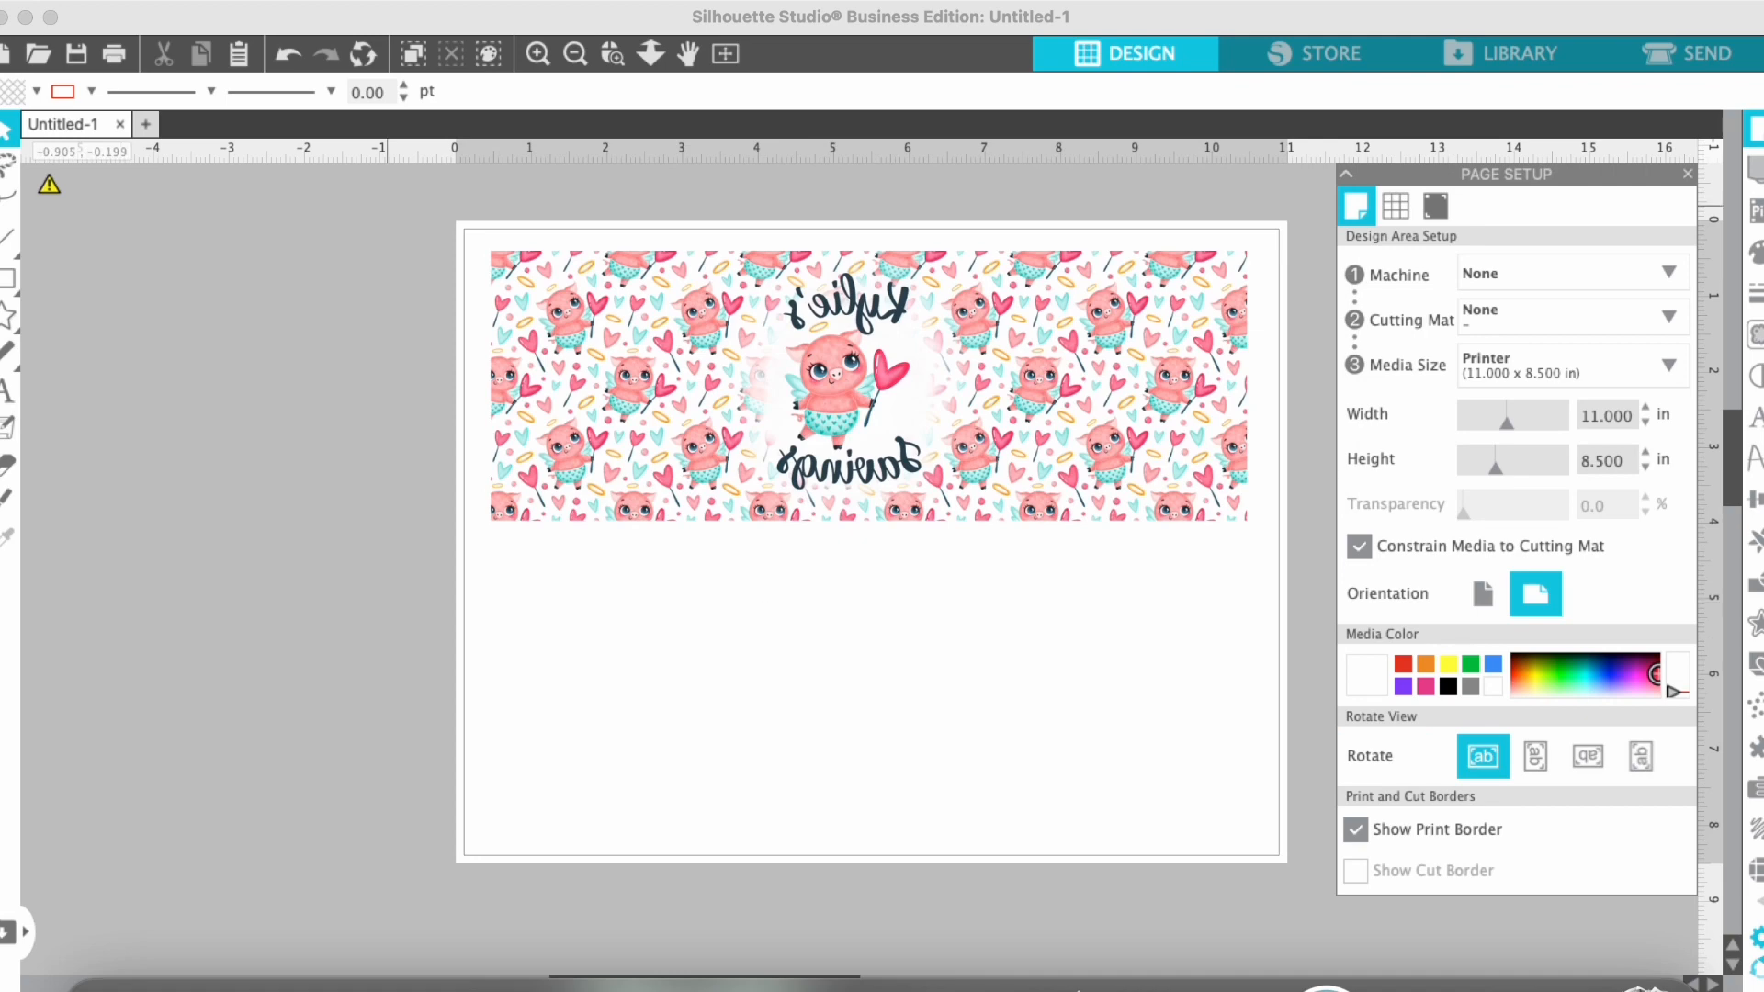
click(40, 53)
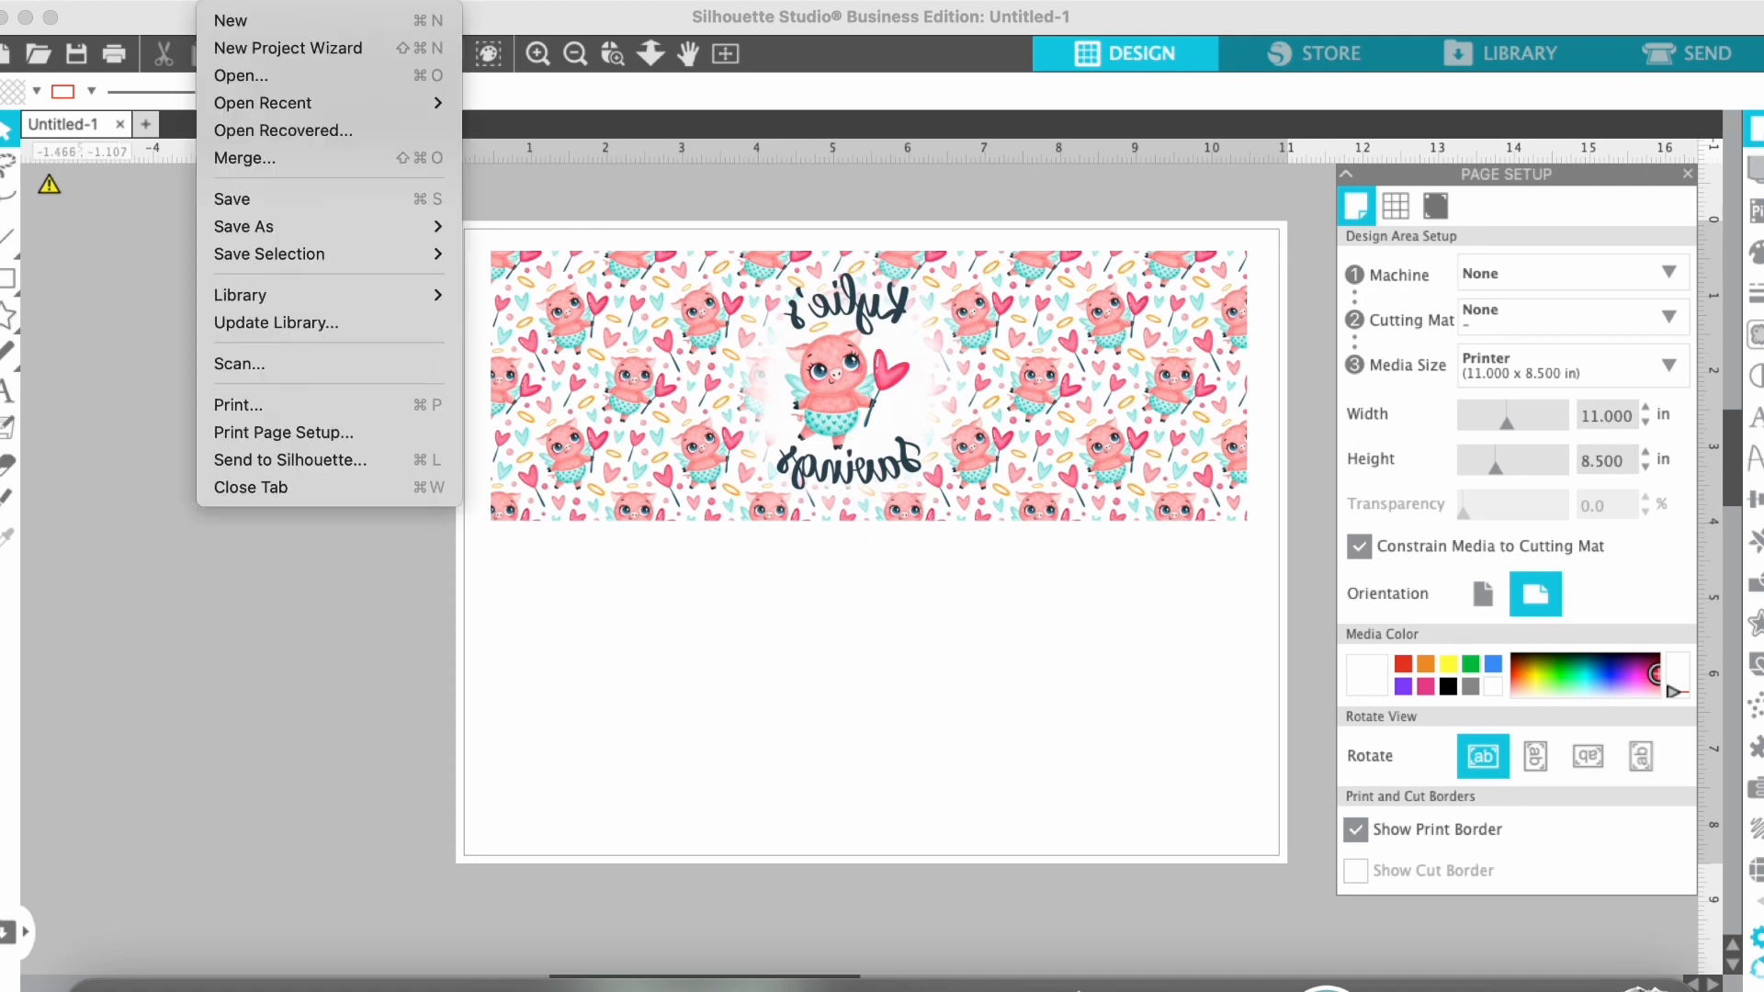
- Print one copy of the mirrored pig design on the EPSON ET-15000 at Best Quality
click(298, 405)
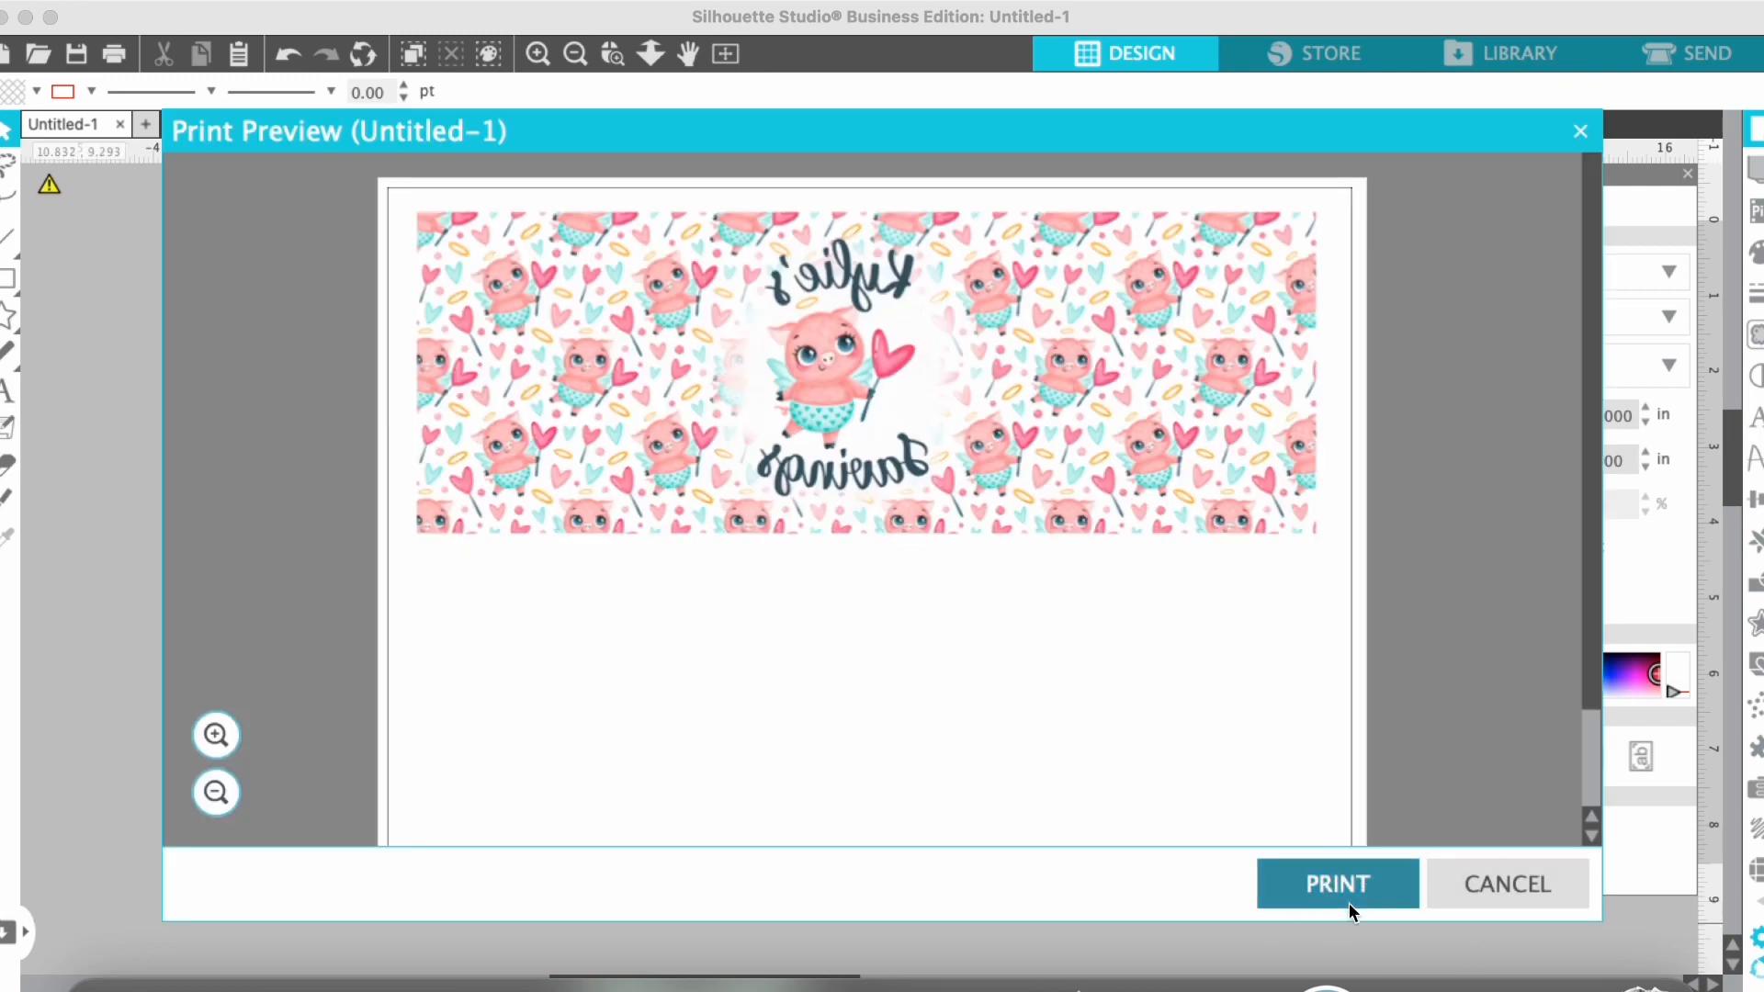
click(1337, 883)
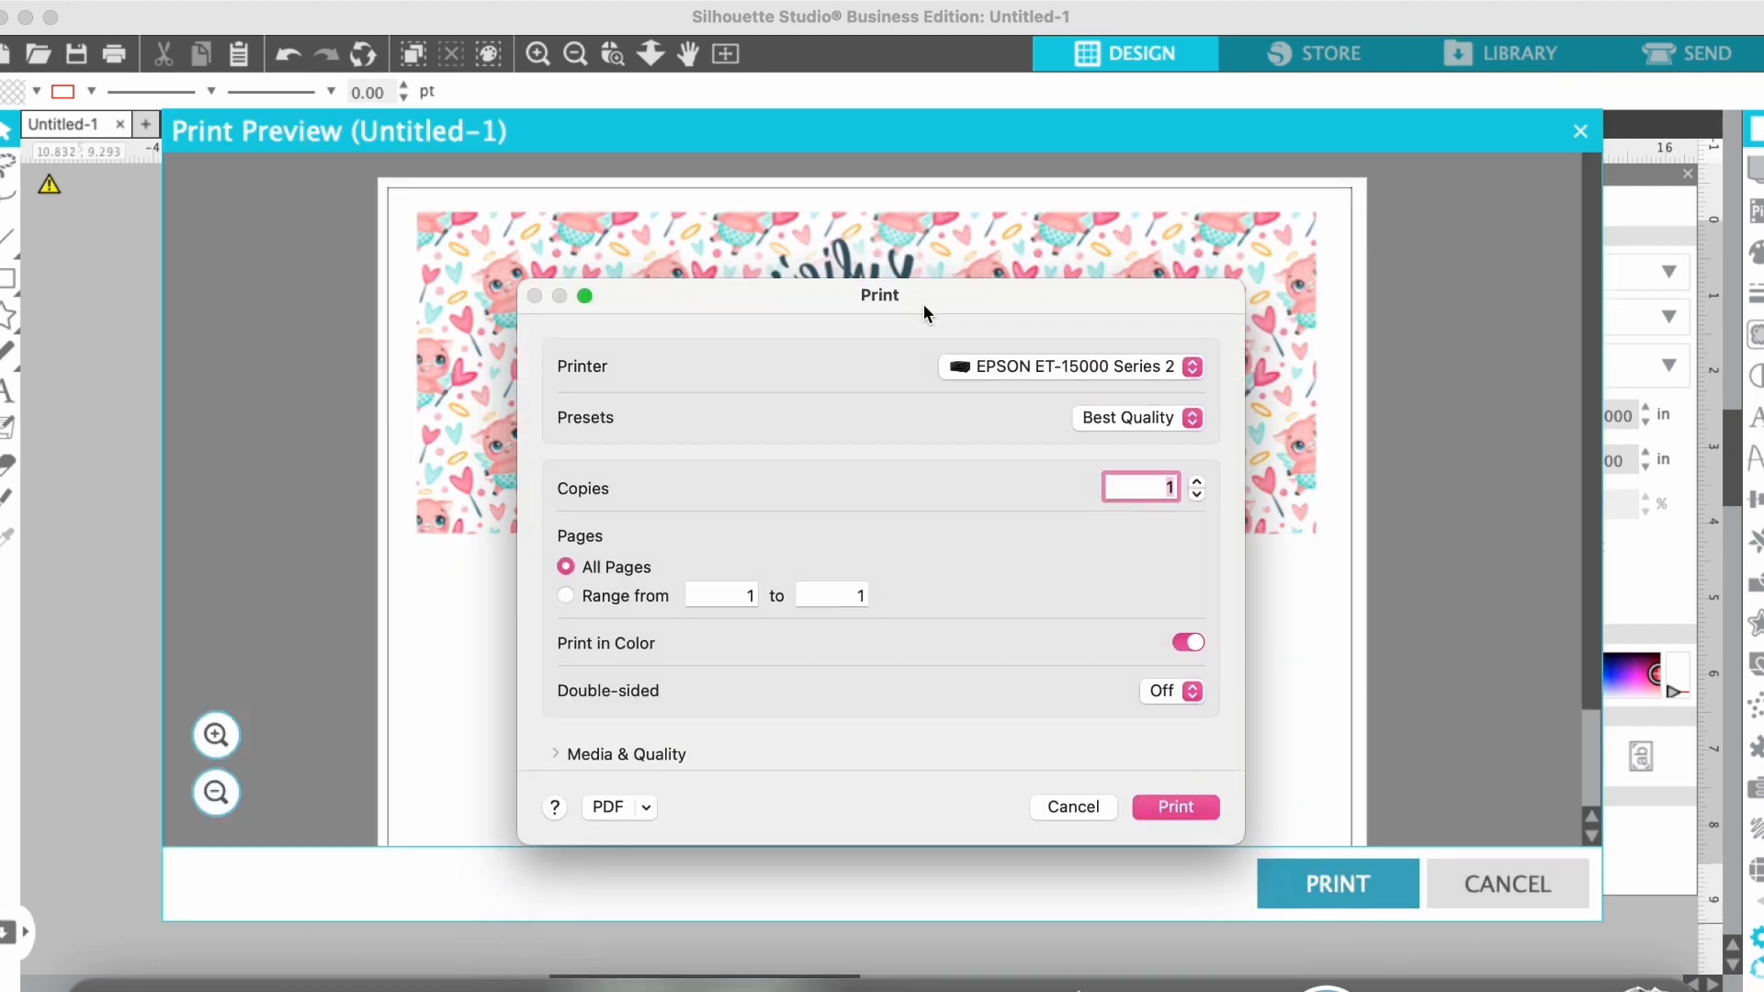
mouse_move(1089, 443)
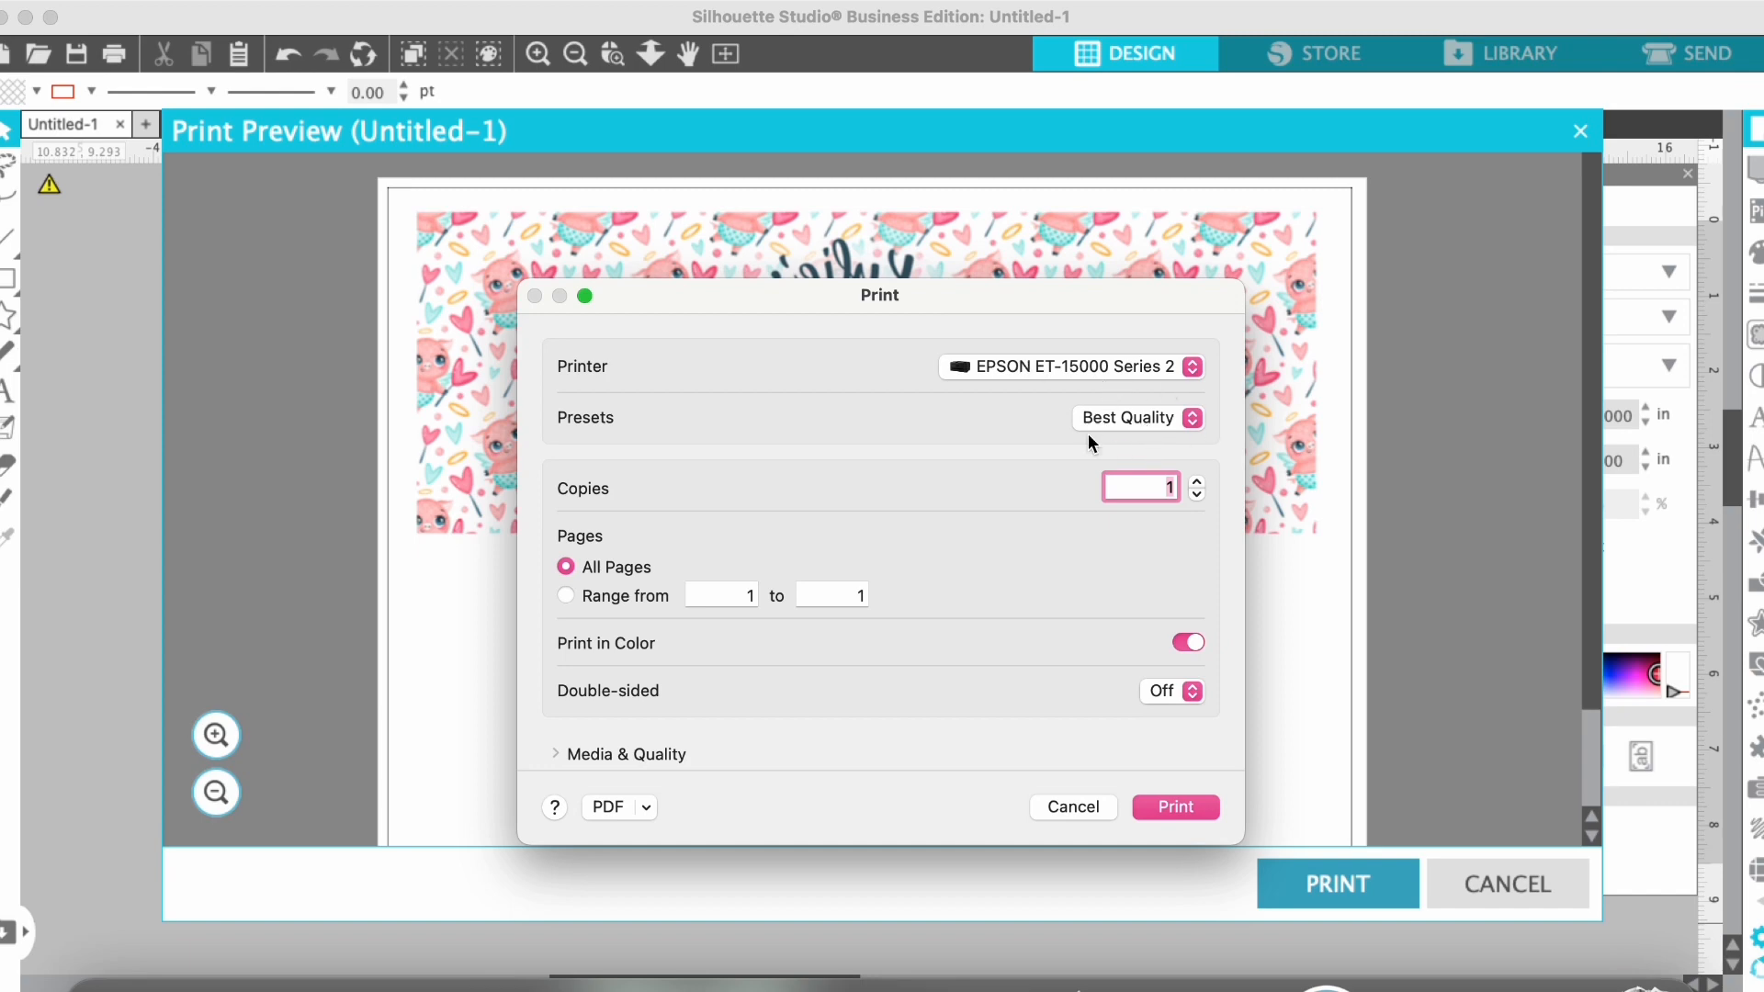
mouse_move(1127, 513)
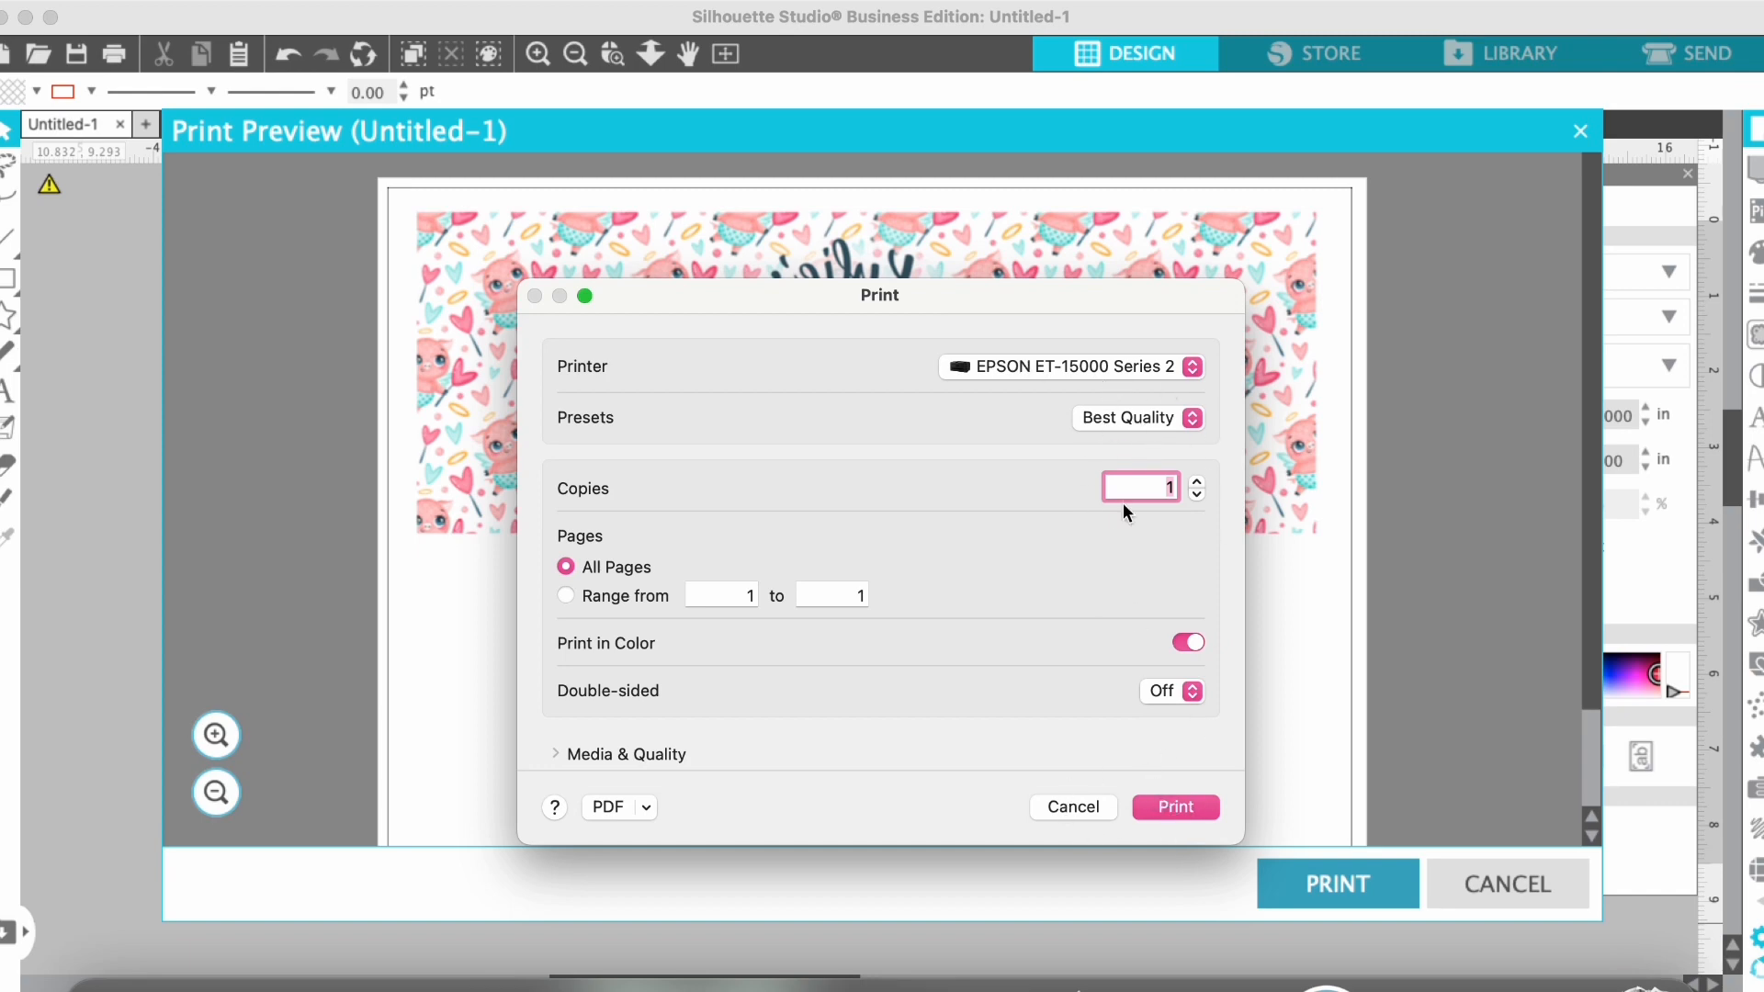
mouse_move(1148, 747)
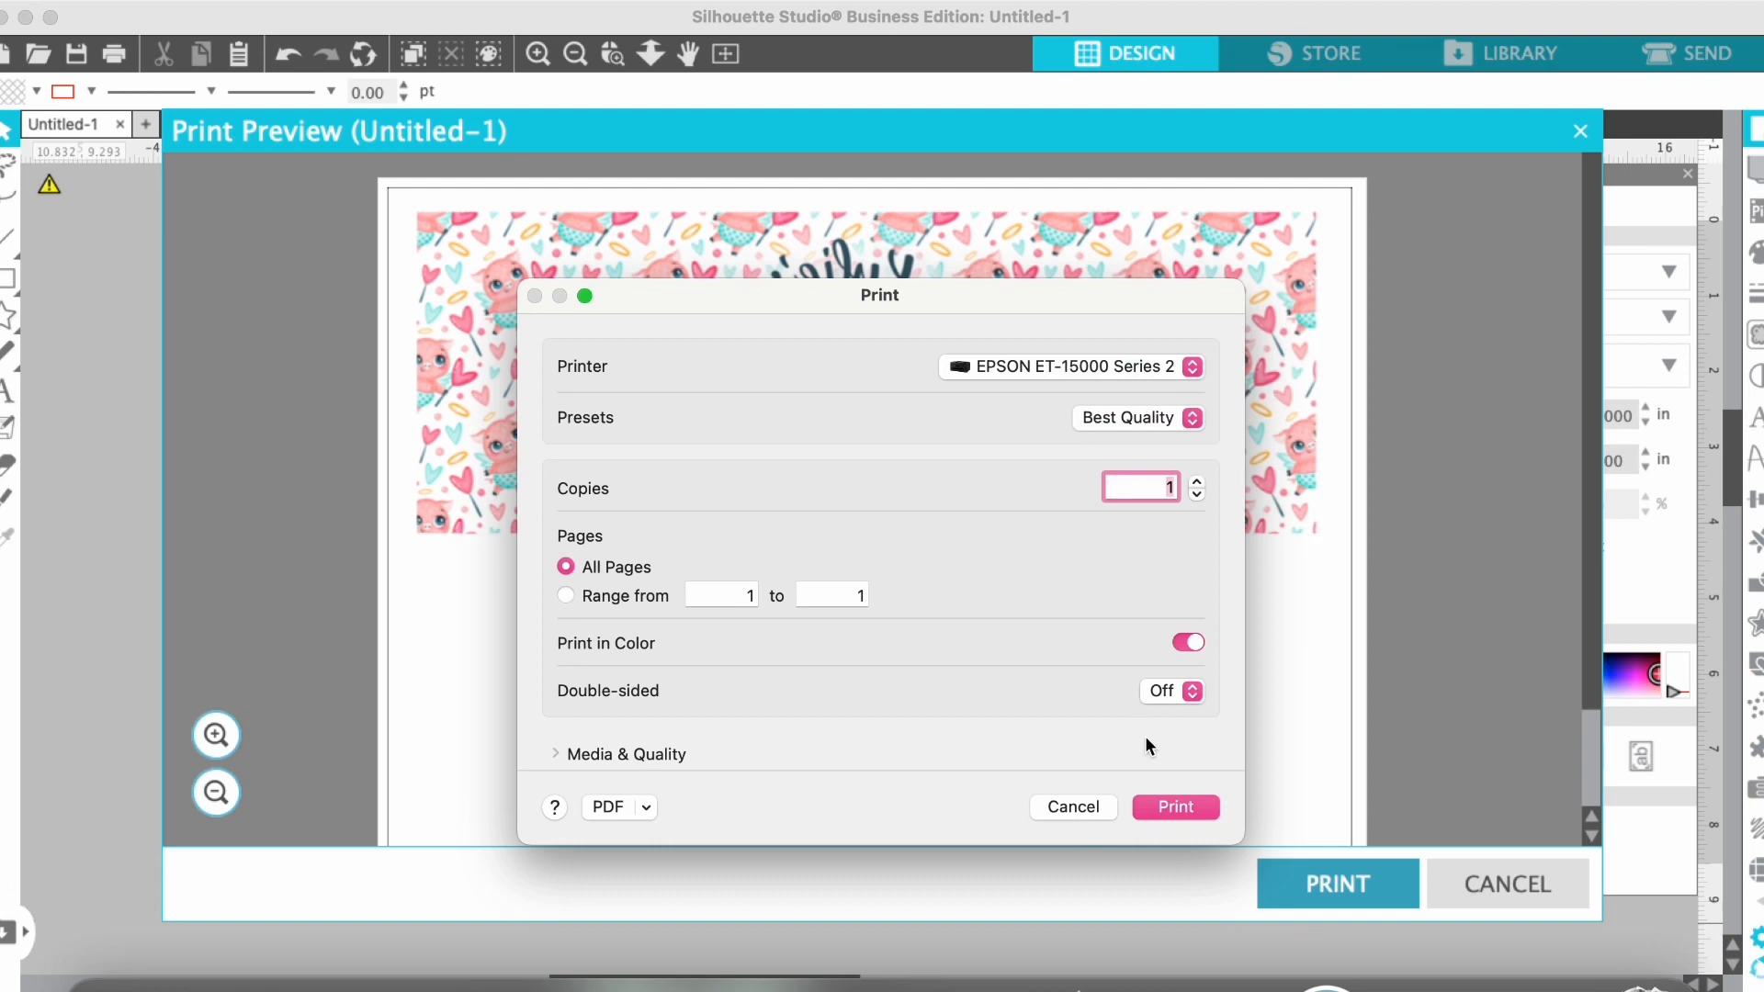
click(1174, 807)
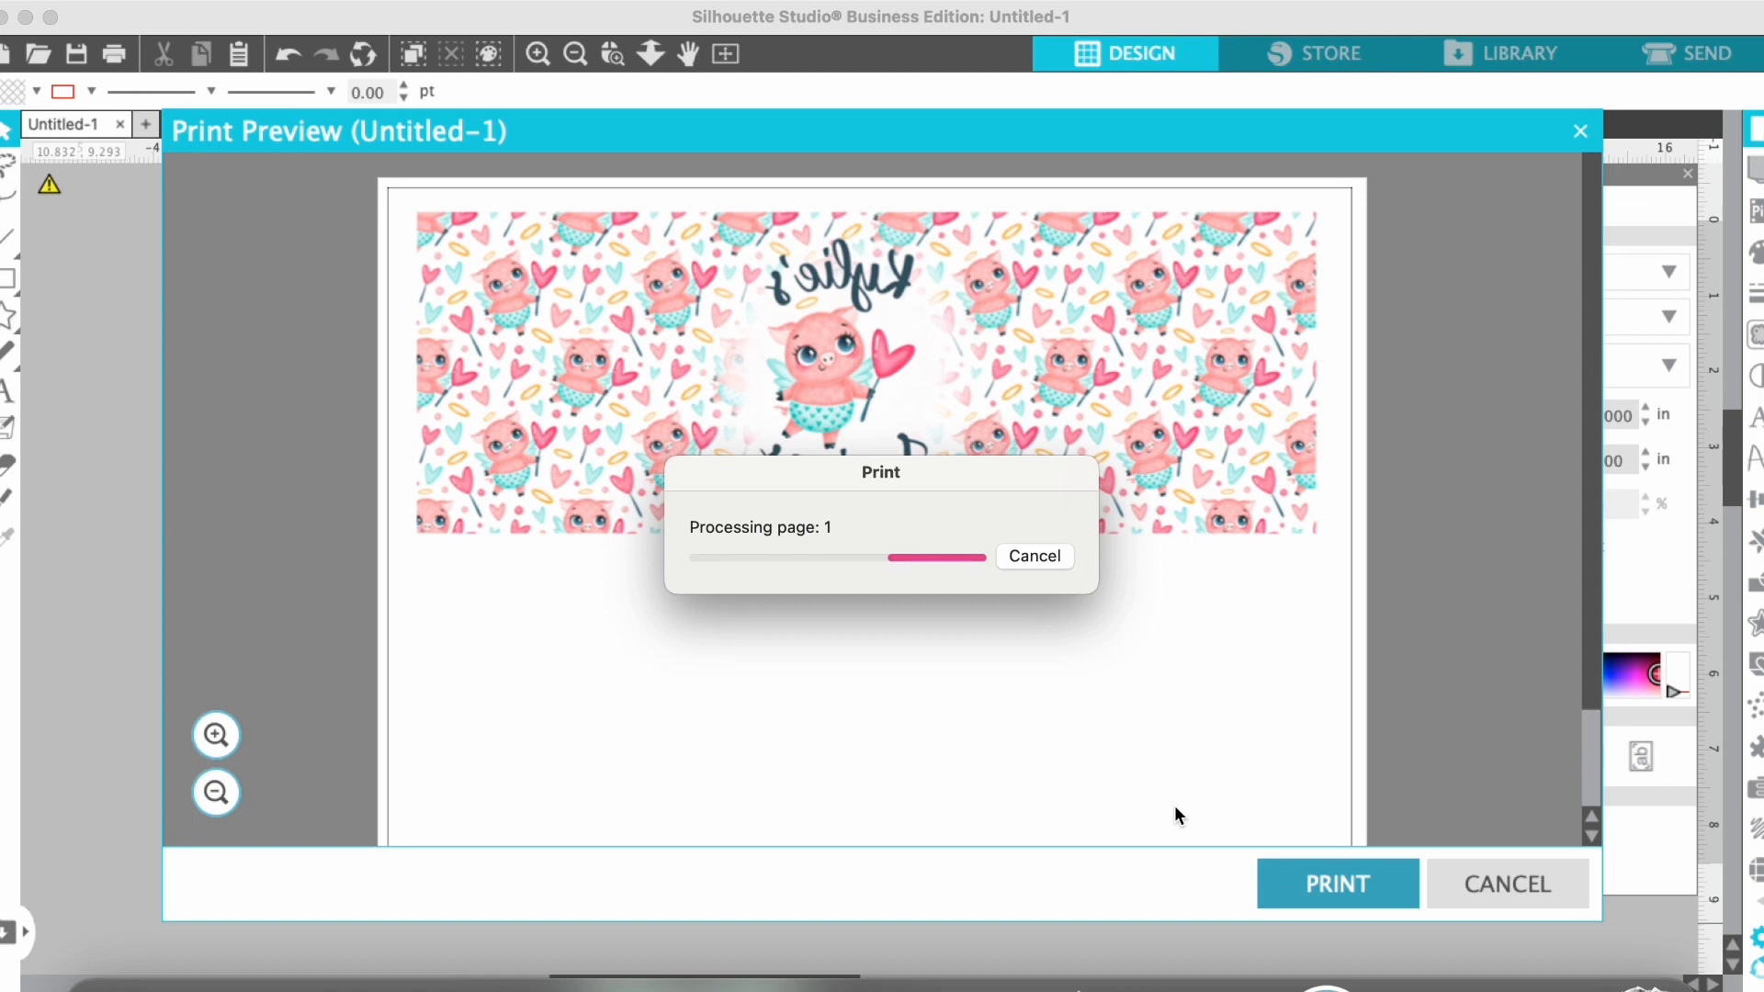
click(1034, 556)
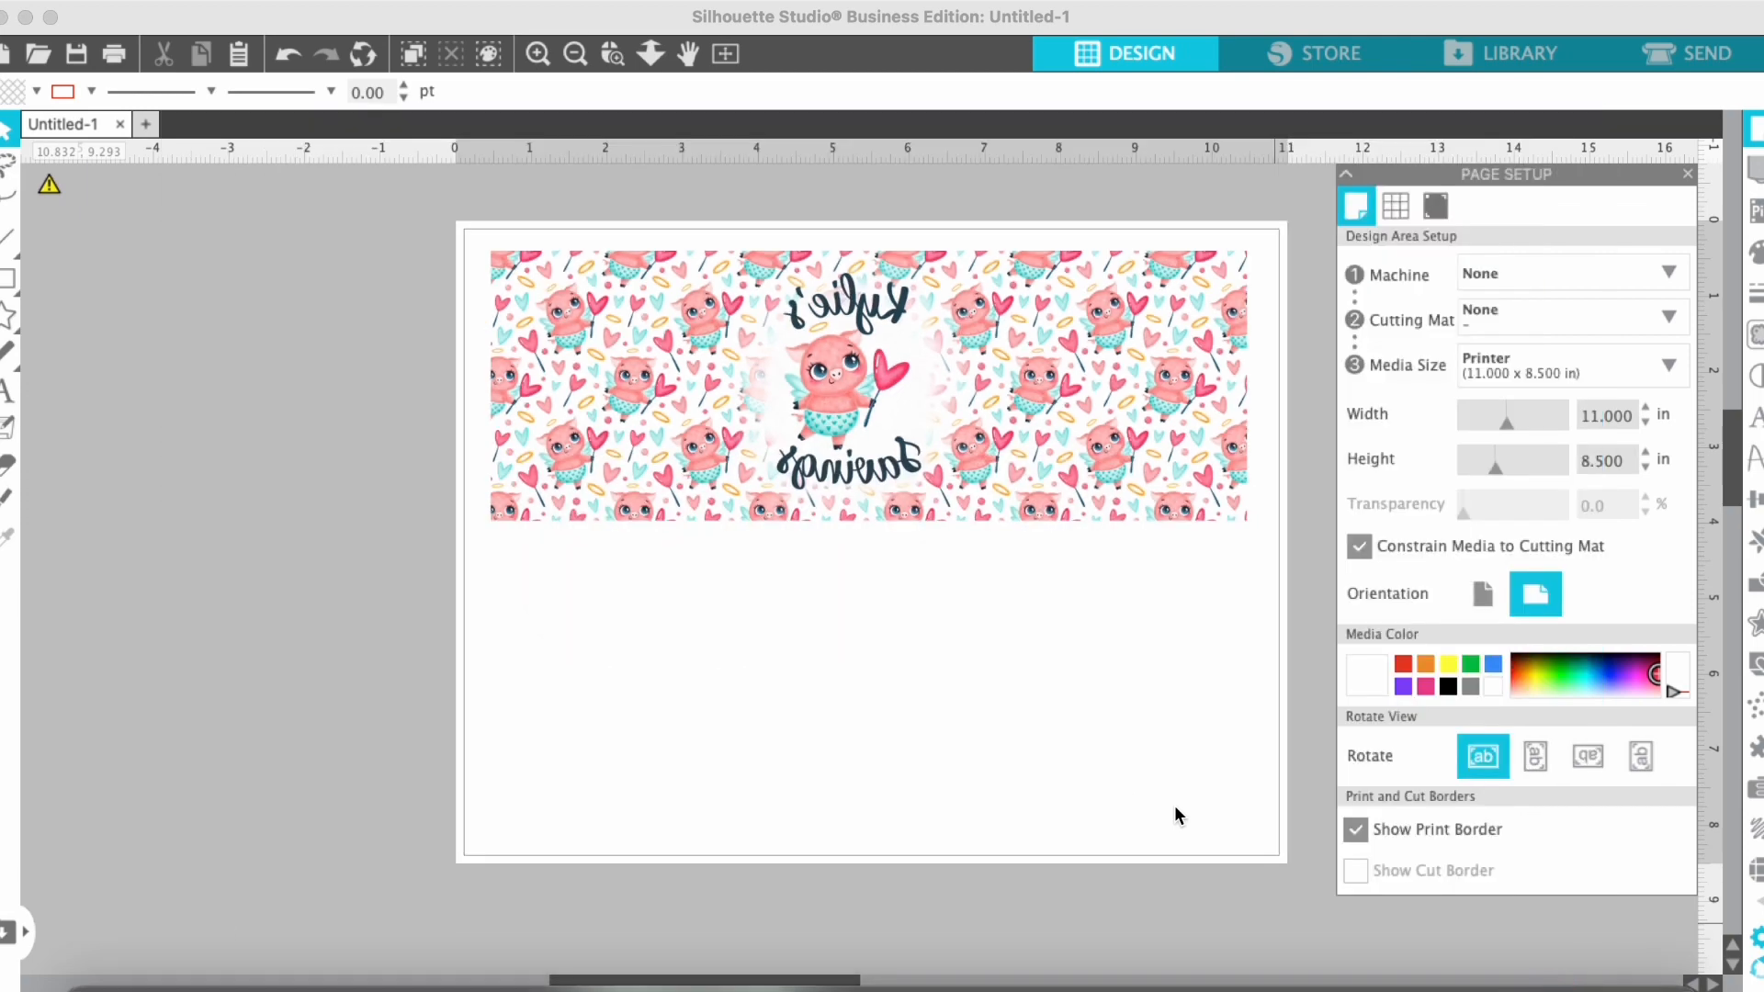